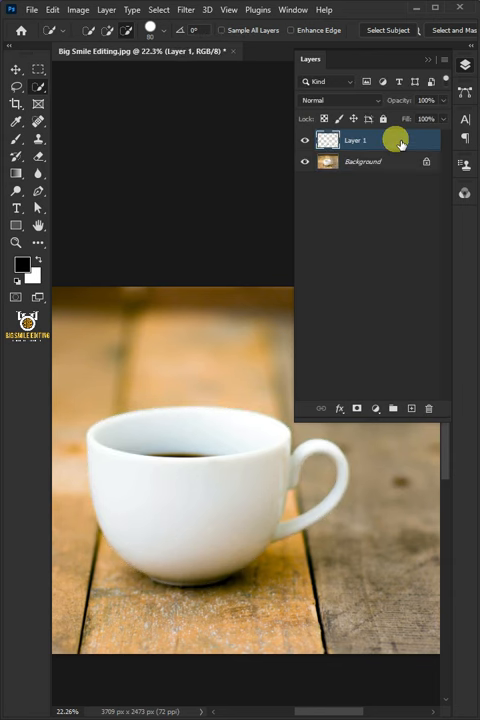
Step: Quick-select the whole orange, move it onto the cup layer and flip it vertically as peel skin
{"action": "left_click", "coordinate": [32, 8]}
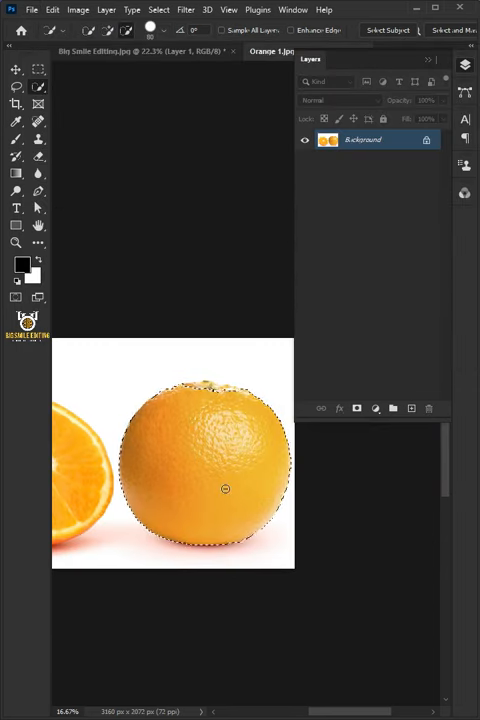
{"action": "left_click", "coordinate": [16, 68]}
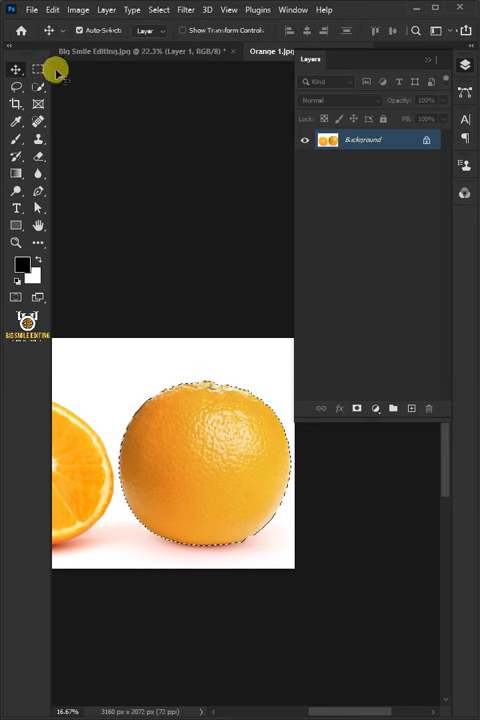
{"action": "left_click", "coordinate": [140, 52]}
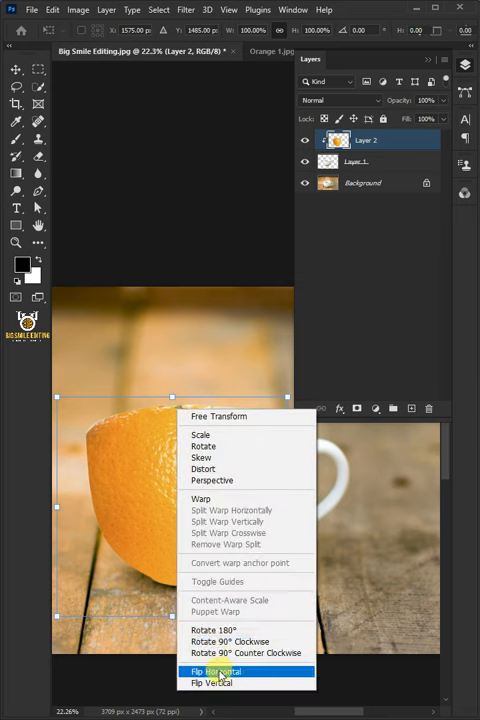
{"action": "left_click", "coordinate": [212, 672]}
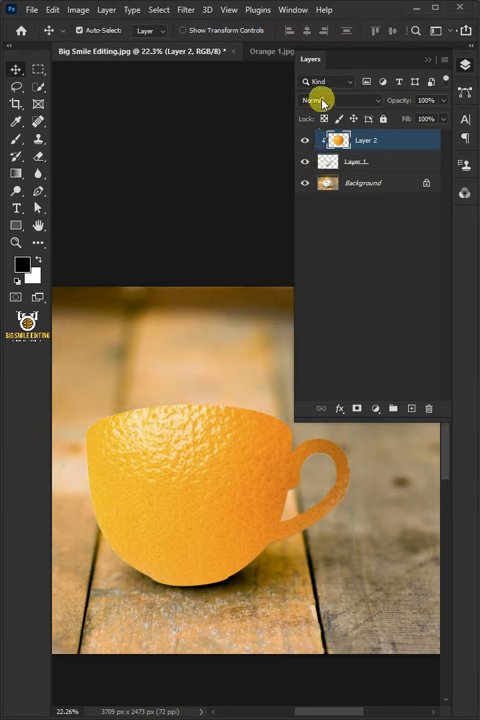
Step: Duplicate Layer 2, set the copy to Screen blending and lower its opacity
{"action": "left_click", "coordinate": [338, 100]}
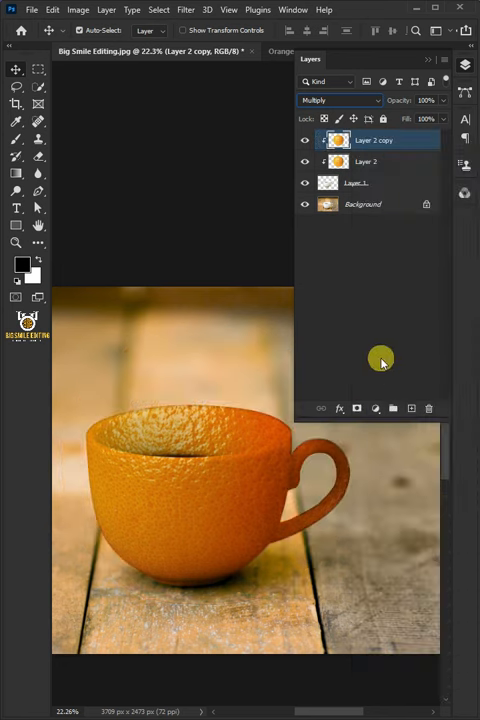
{"action": "left_click", "coordinate": [340, 100]}
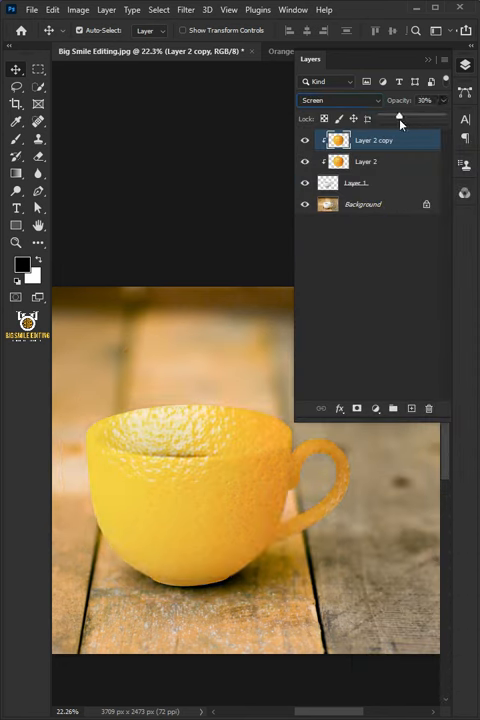
{"action": "left_click_drag", "start_coordinate": [400, 116], "coordinate": [404, 116]}
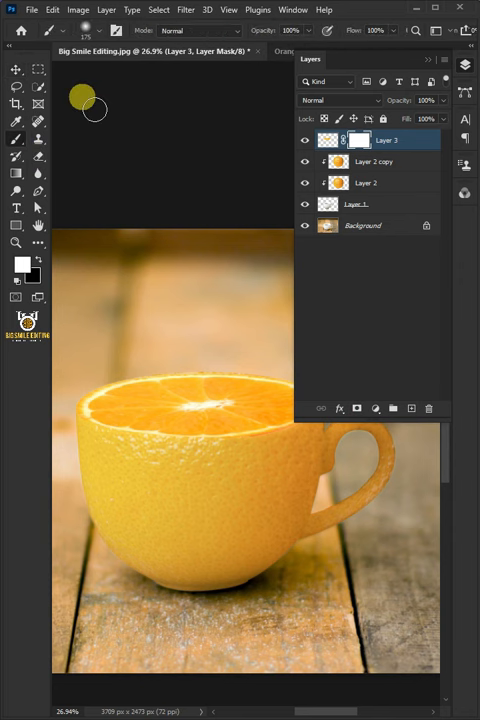
Step: Paint black with the Brush on Layer 3's mask to soften the slice into the rim
{"action": "left_click", "coordinate": [98, 30]}
{"action": "type", "text": "19"}
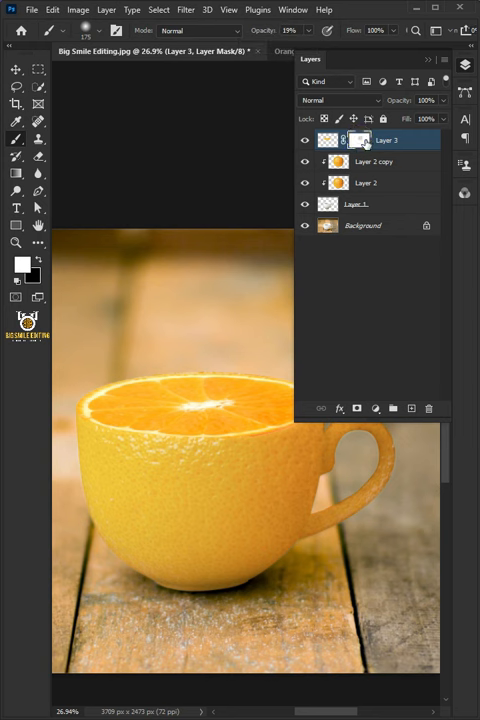
{"action": "left_click", "coordinate": [20, 264]}
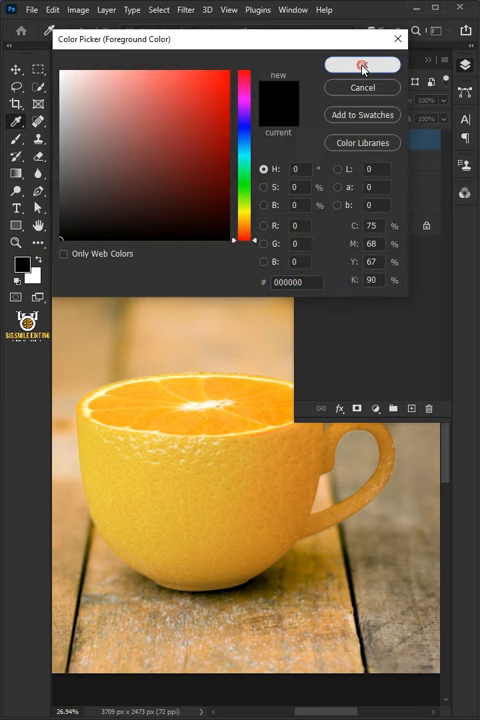
{"action": "left_click", "coordinate": [362, 64]}
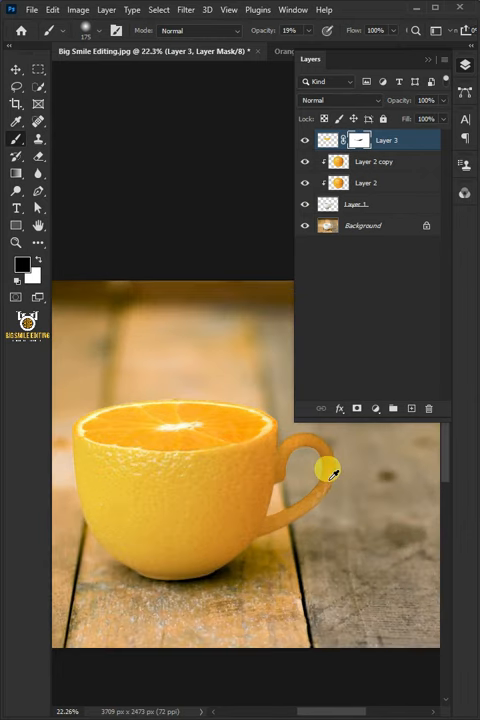
Step: Mask the white background off the oranges photo and duplicate the oranges layer
{"action": "left_click", "coordinate": [32, 8]}
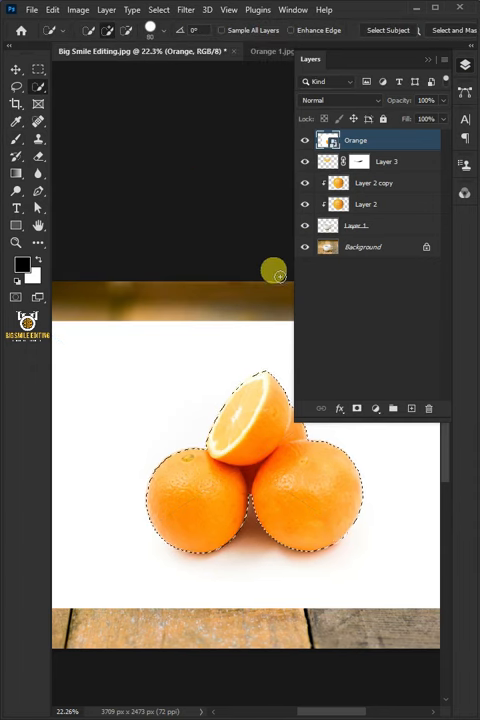
{"action": "left_click", "coordinate": [356, 408]}
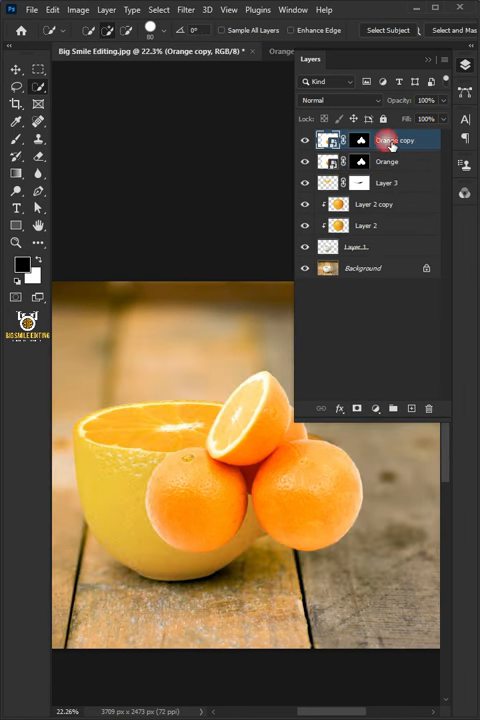
{"action": "left_click", "coordinate": [386, 162]}
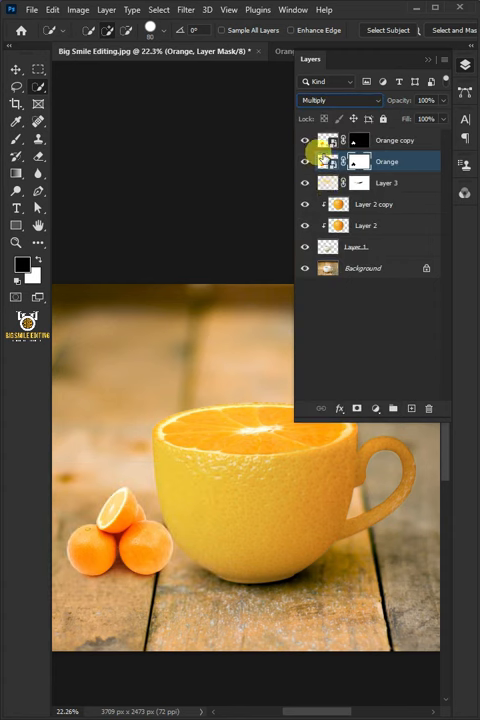
Step: Add a Levels adjustment layer and shift its input sliders for the small oranges
{"action": "left_click", "coordinate": [376, 408]}
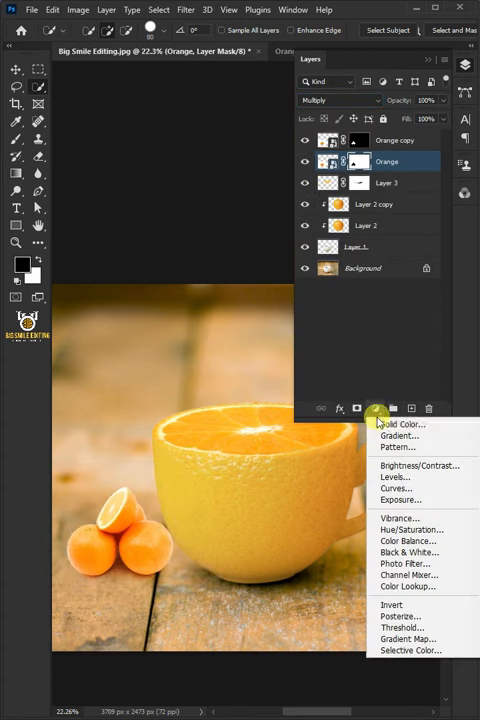
{"action": "left_click", "coordinate": [394, 476]}
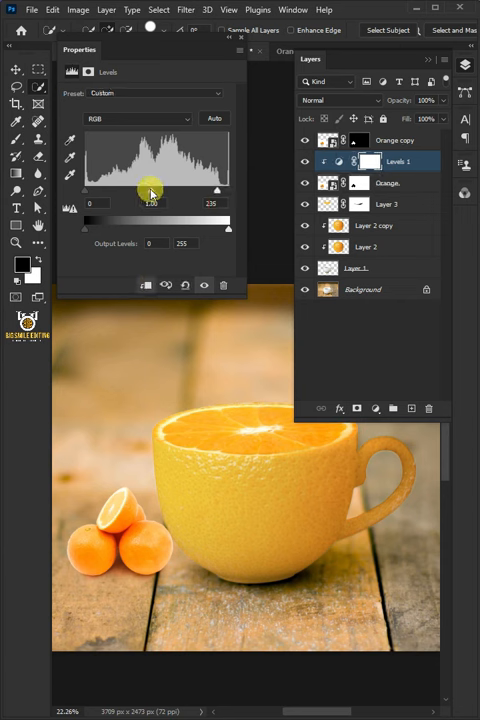
{"action": "left_click_drag", "start_coordinate": [150, 190], "coordinate": [164, 190]}
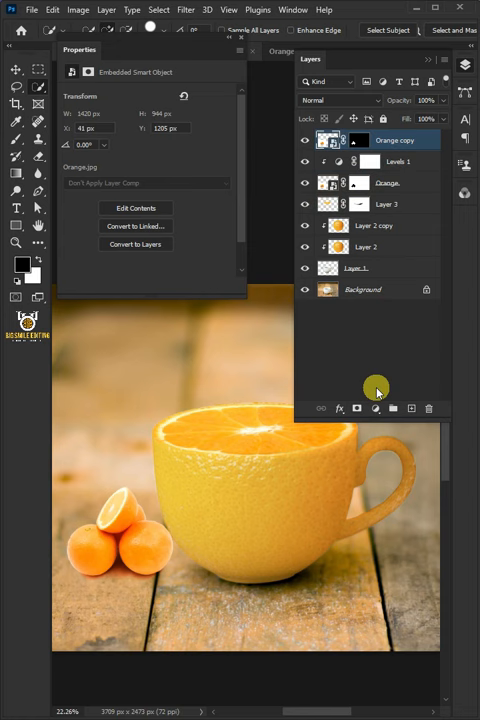
Step: Add a strongly darkened Levels layer, invert its mask to black and paint white under the oranges
{"action": "left_click", "coordinate": [376, 408]}
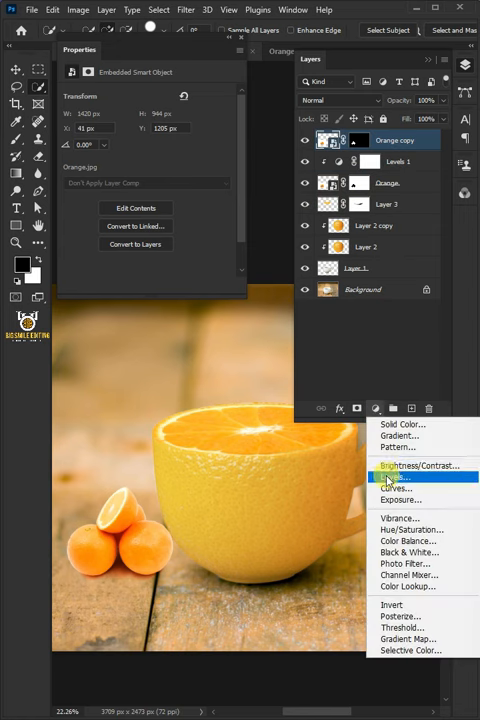
{"action": "left_click", "coordinate": [392, 476]}
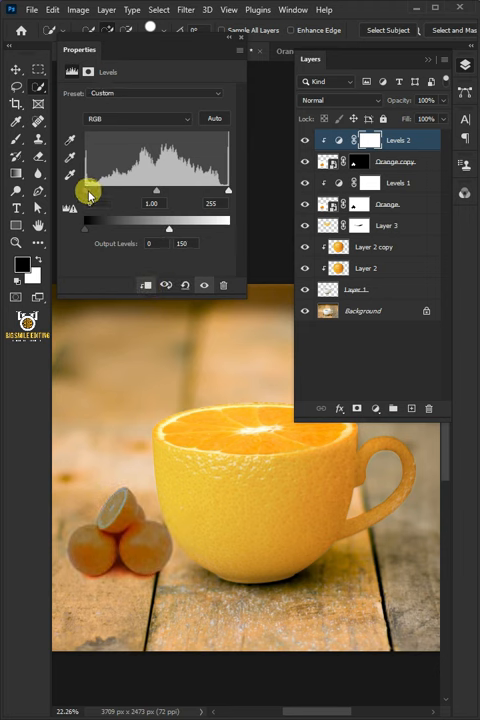
{"action": "left_click_drag", "start_coordinate": [84, 190], "coordinate": [120, 190]}
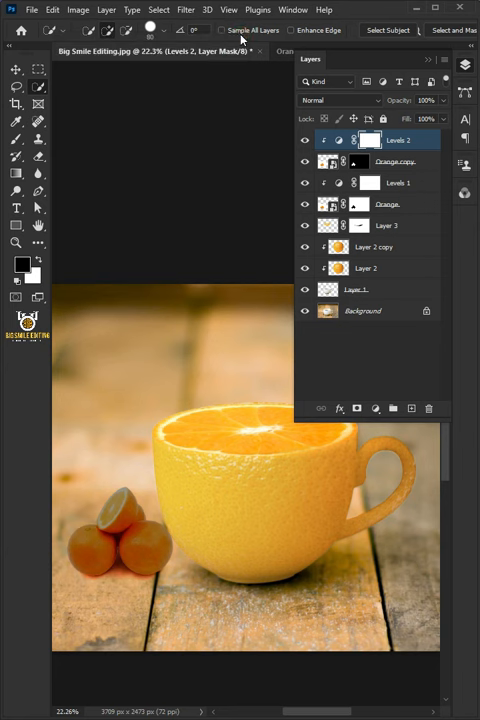
{"action": "left_click", "coordinate": [368, 140]}
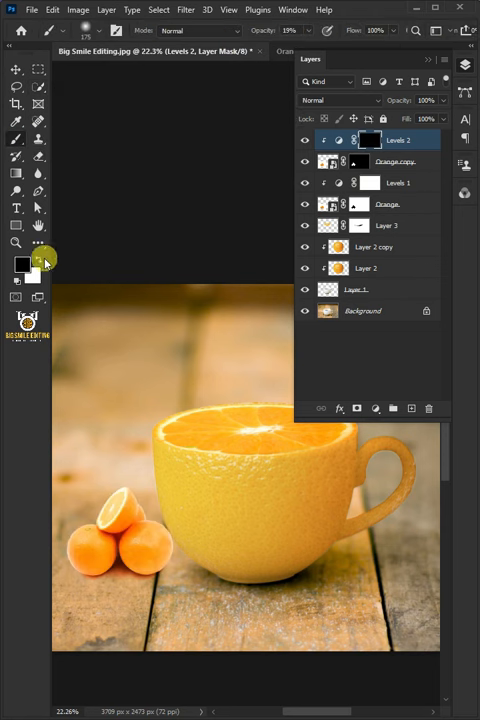
{"action": "left_click", "coordinate": [20, 264]}
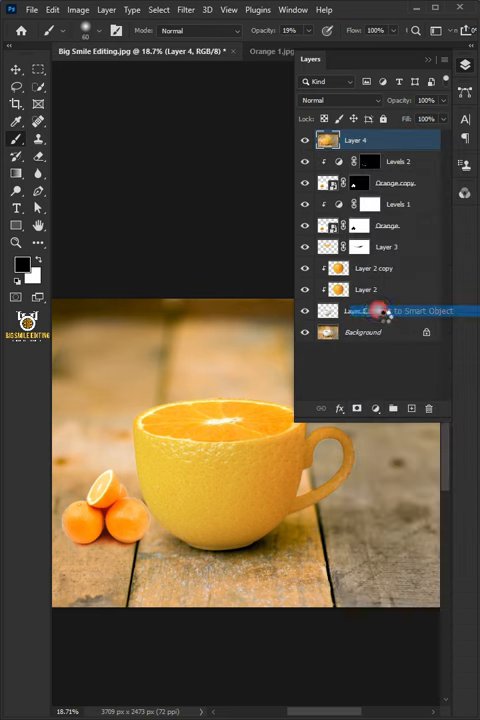
Step: Convert the merged layer to a Smart Object and adjust Exposure and Contrast in Camera Raw
{"action": "left_click", "coordinate": [184, 8]}
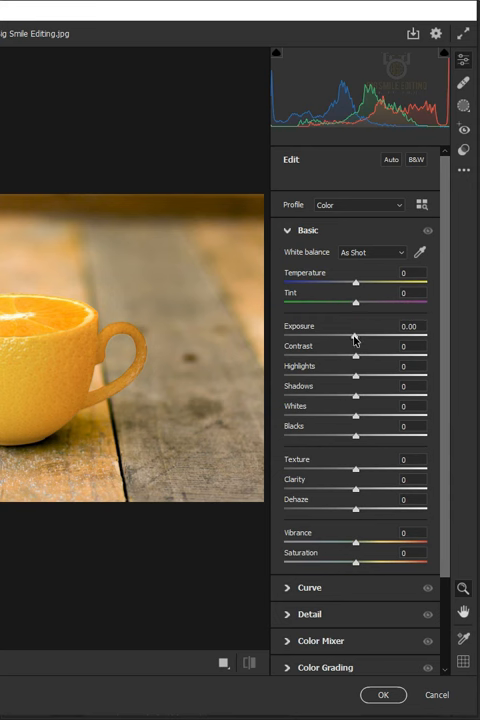
{"action": "left_click_drag", "start_coordinate": [360, 336], "coordinate": [344, 336]}
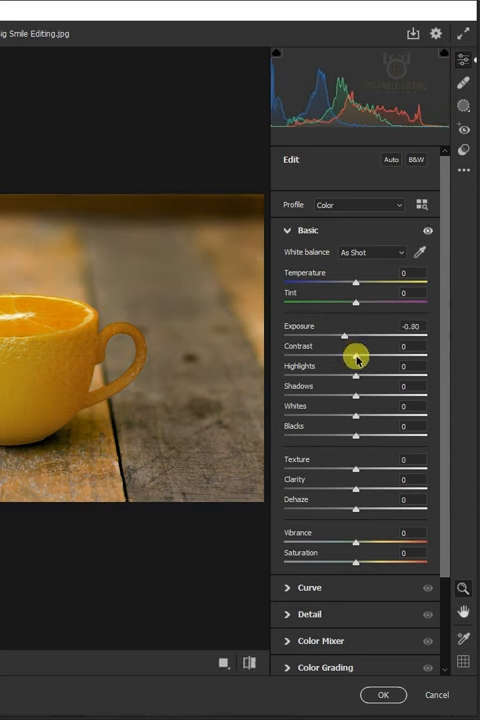
{"action": "left_click_drag", "start_coordinate": [356, 356], "coordinate": [356, 376]}
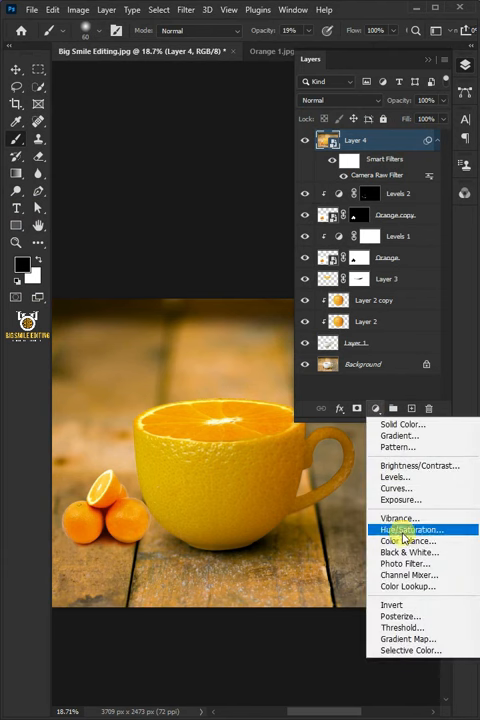
Step: Add a Color Lookup layer with a warm 3DLUT preset over the whole image
{"action": "left_click", "coordinate": [408, 588]}
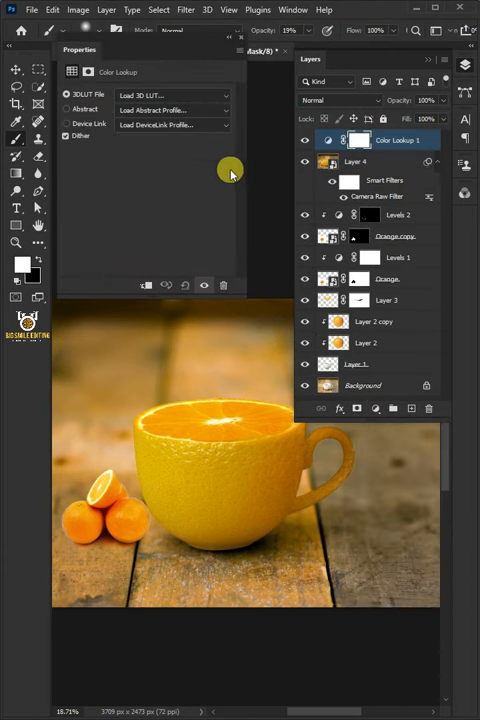
{"action": "left_click", "coordinate": [170, 94]}
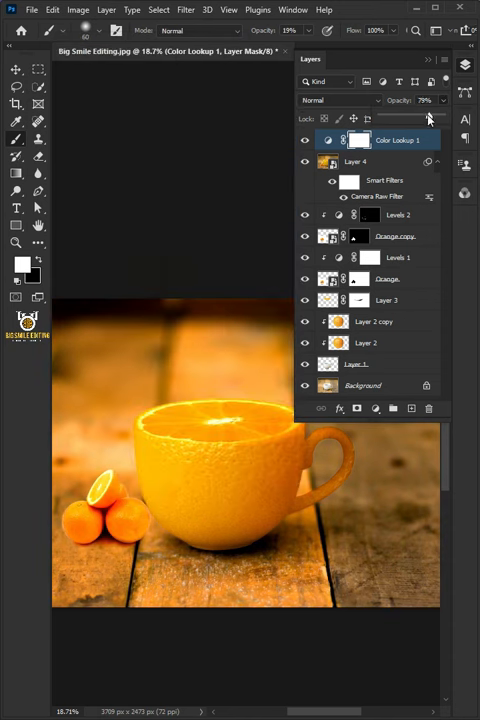
{"action": "left_click", "coordinate": [424, 100]}
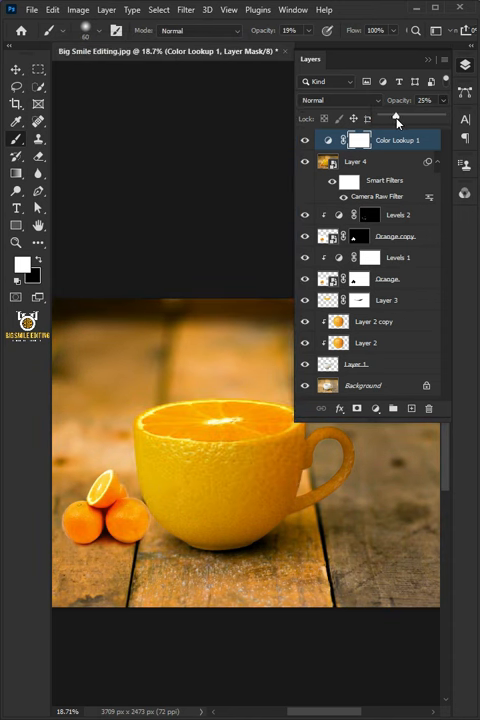